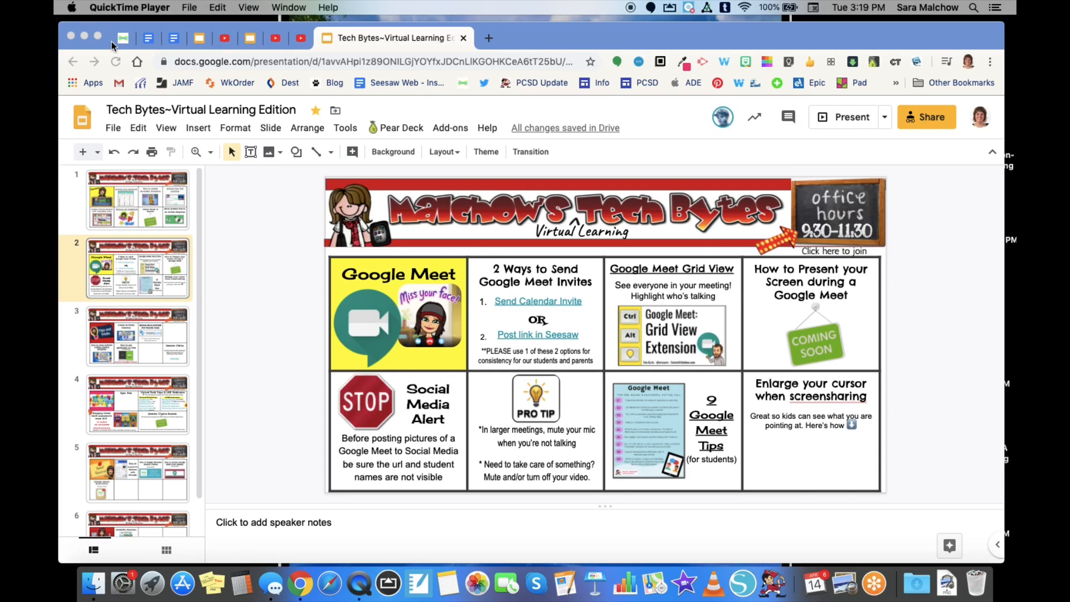
mouse_move(74, 14)
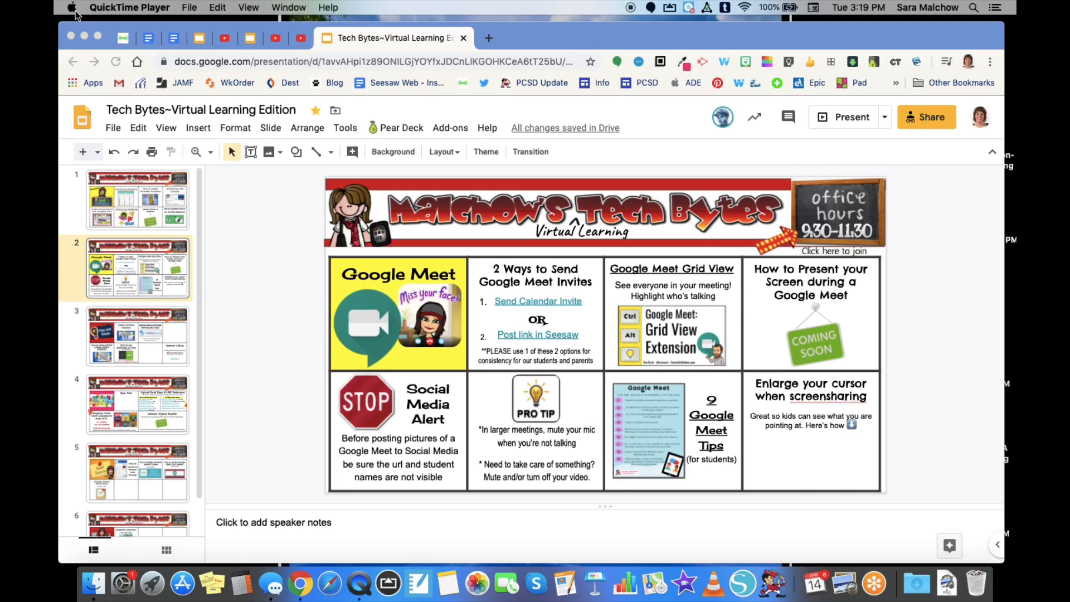
Launch System Preferences from the Apple menu over the Tech Bytes slide deck
left_click(130, 7)
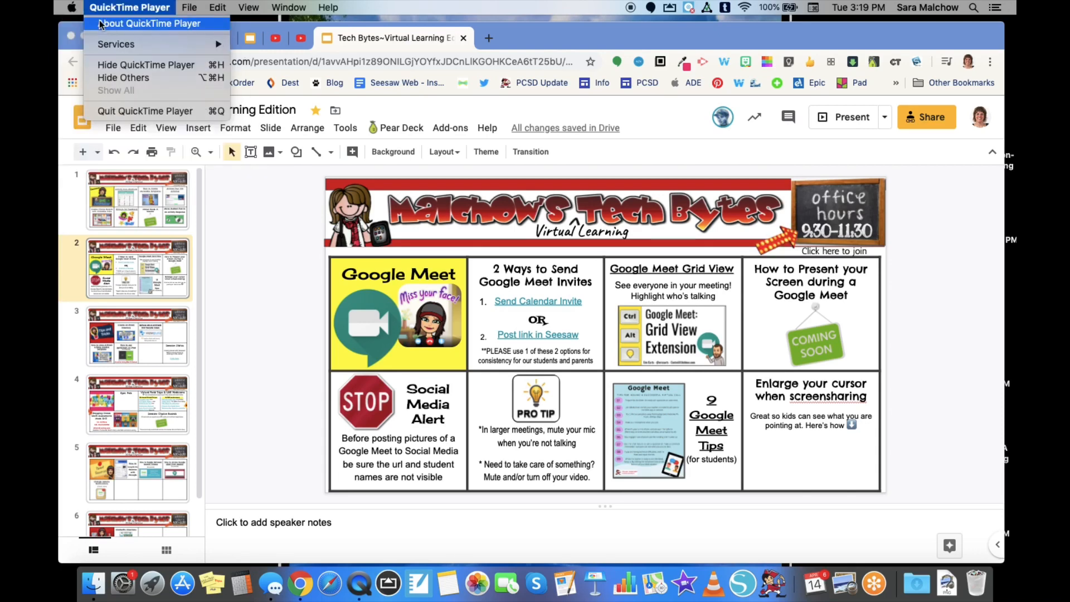
left_click(71, 6)
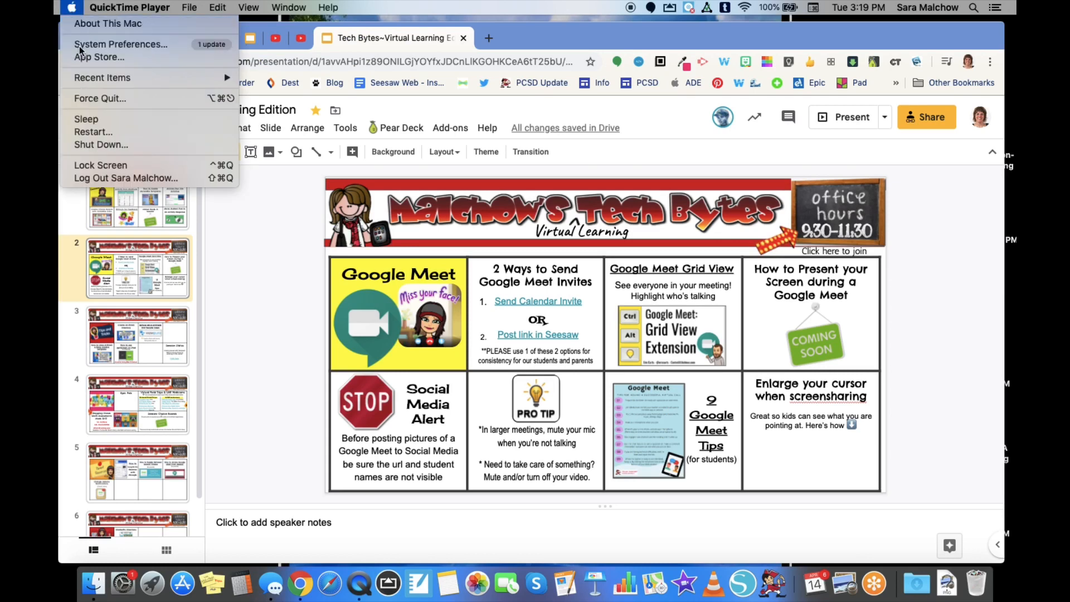
left_click(120, 43)
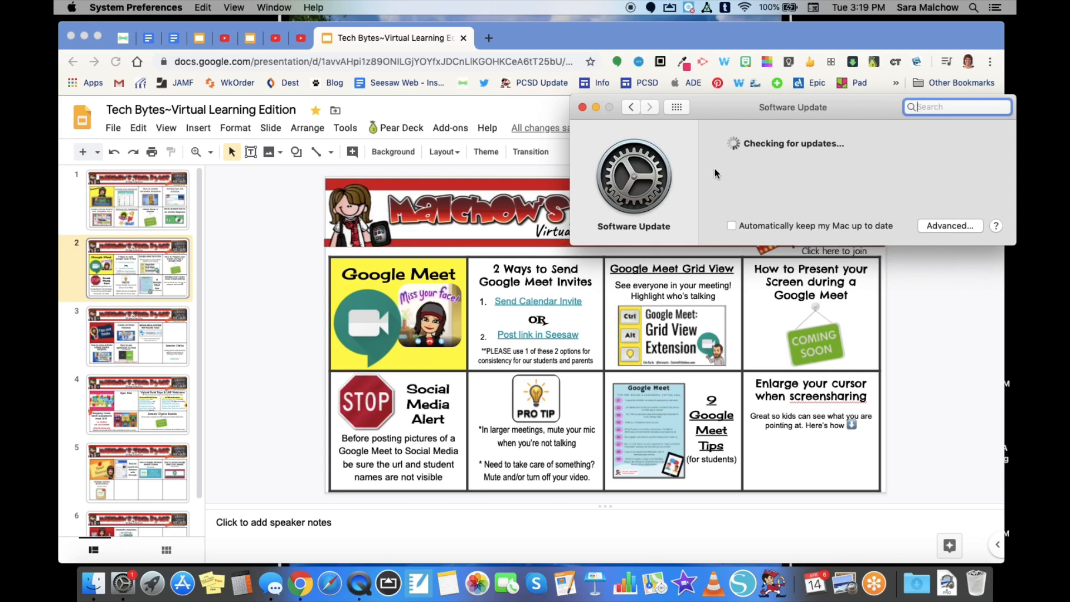
mouse_move(810, 161)
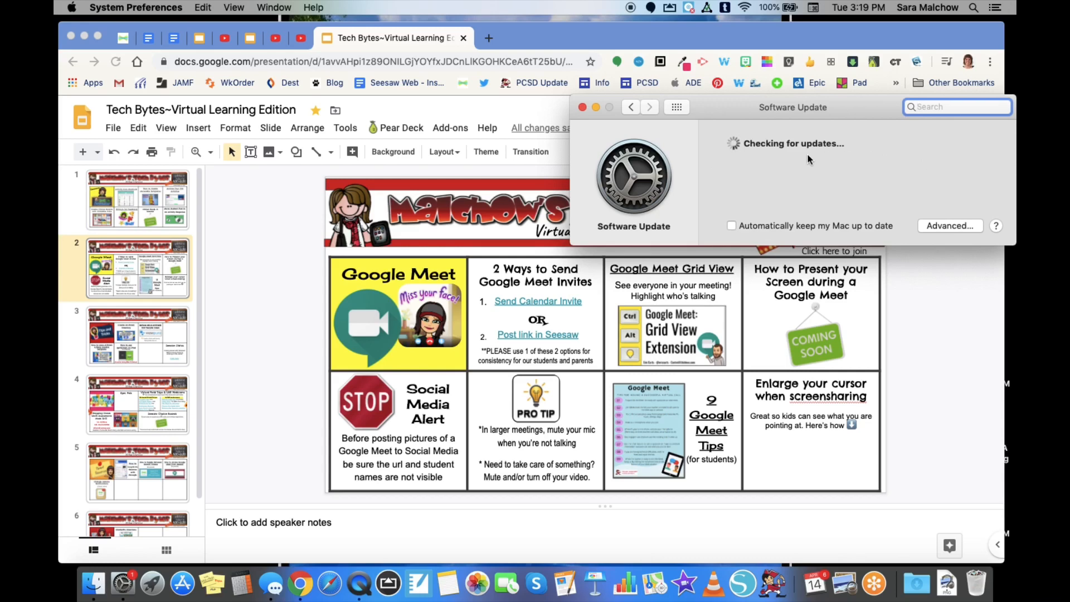
mouse_move(802, 166)
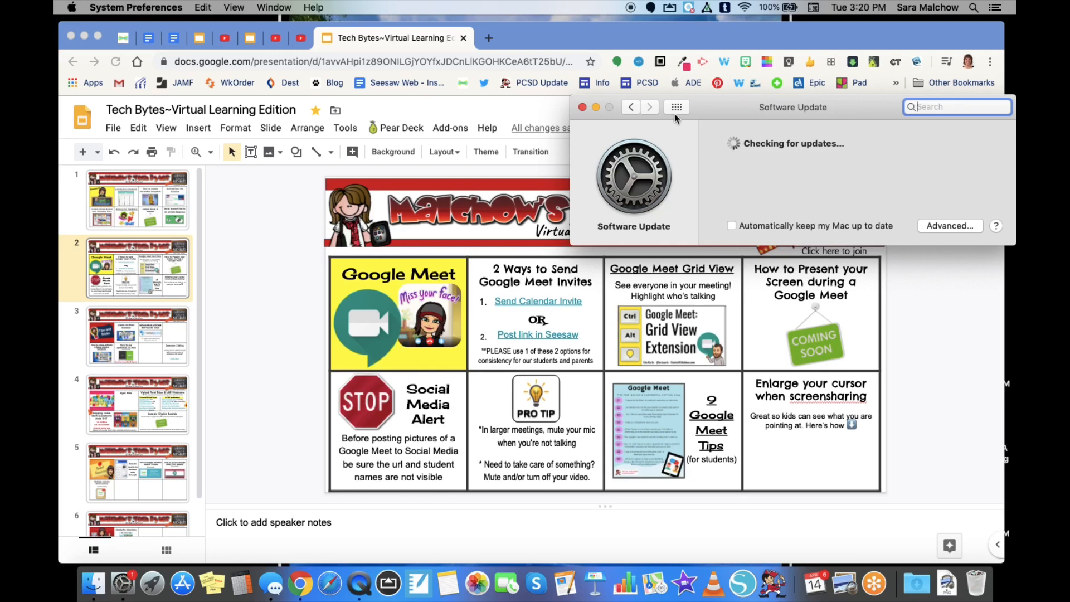
mouse_move(676, 107)
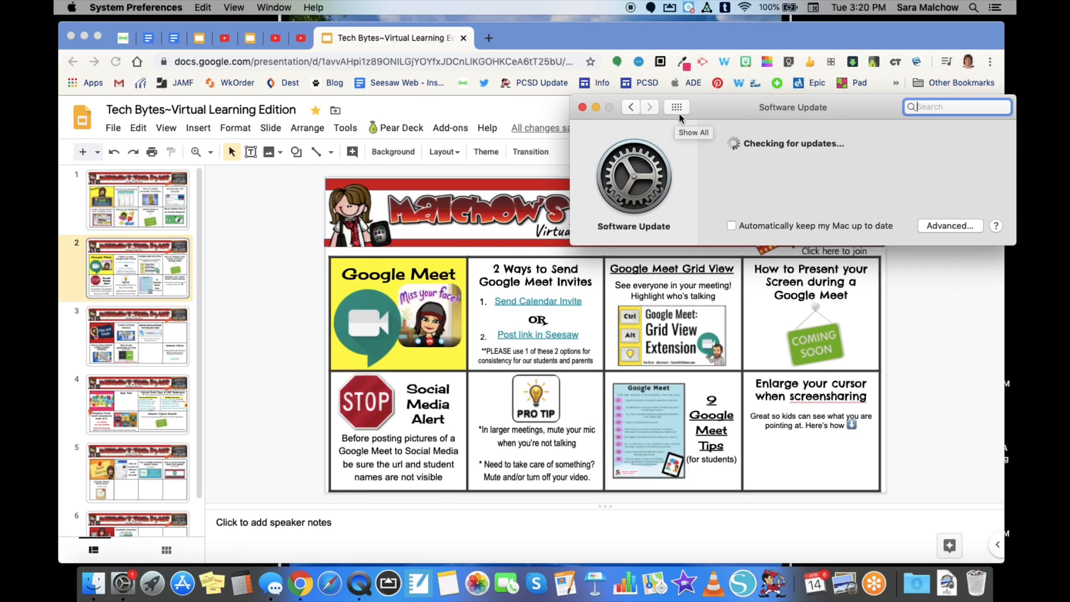
Leave Software Update and show the full grid of preference categories
left_click(675, 107)
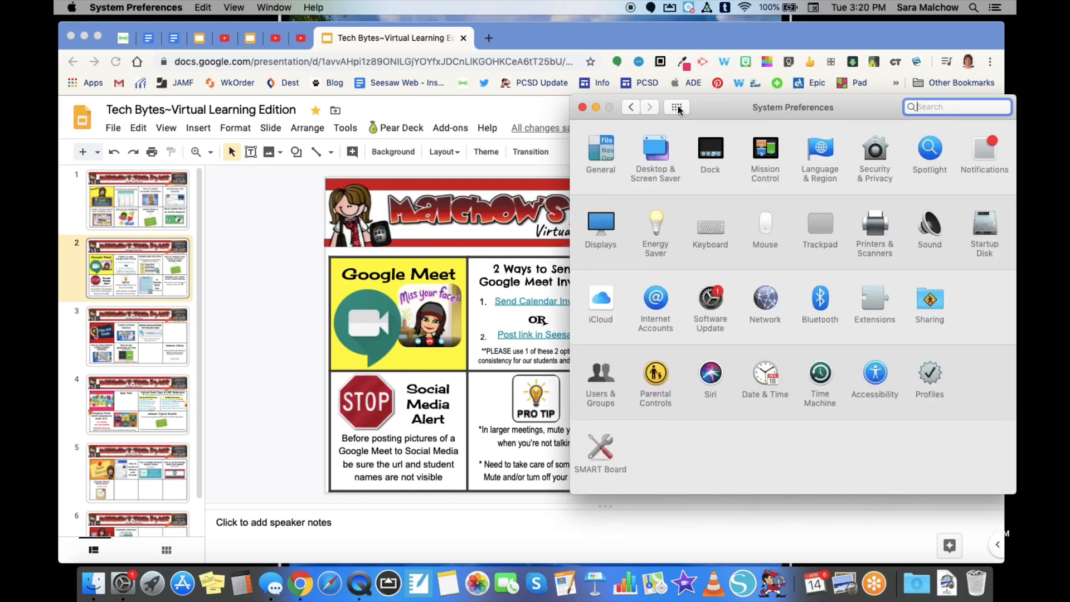
mouse_move(676, 107)
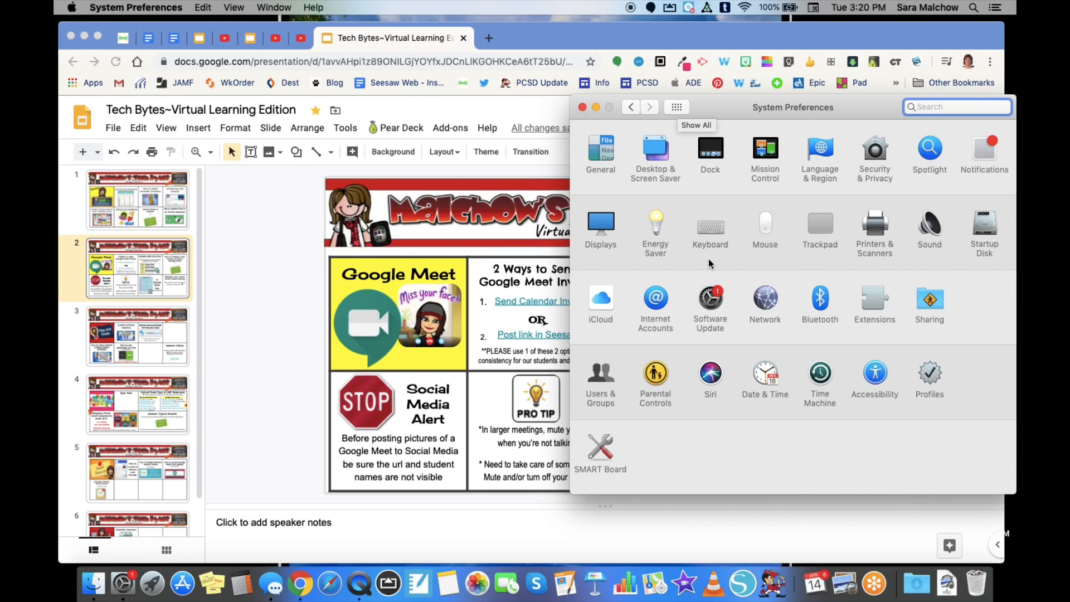
mouse_move(968, 425)
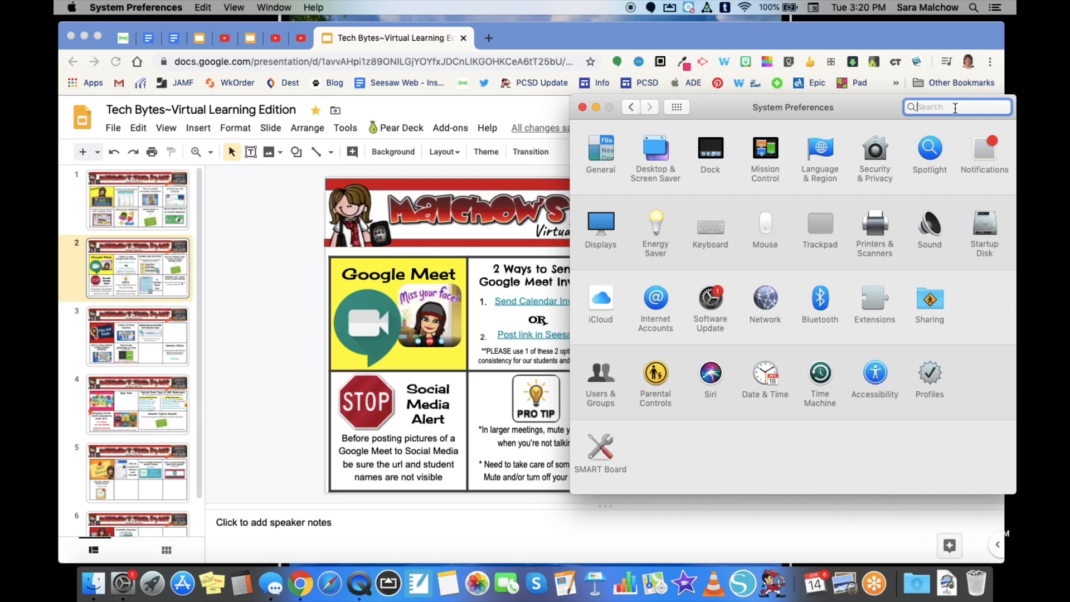
Search preferences for "cur" so the Cursor size suggestion appears
type("cur")
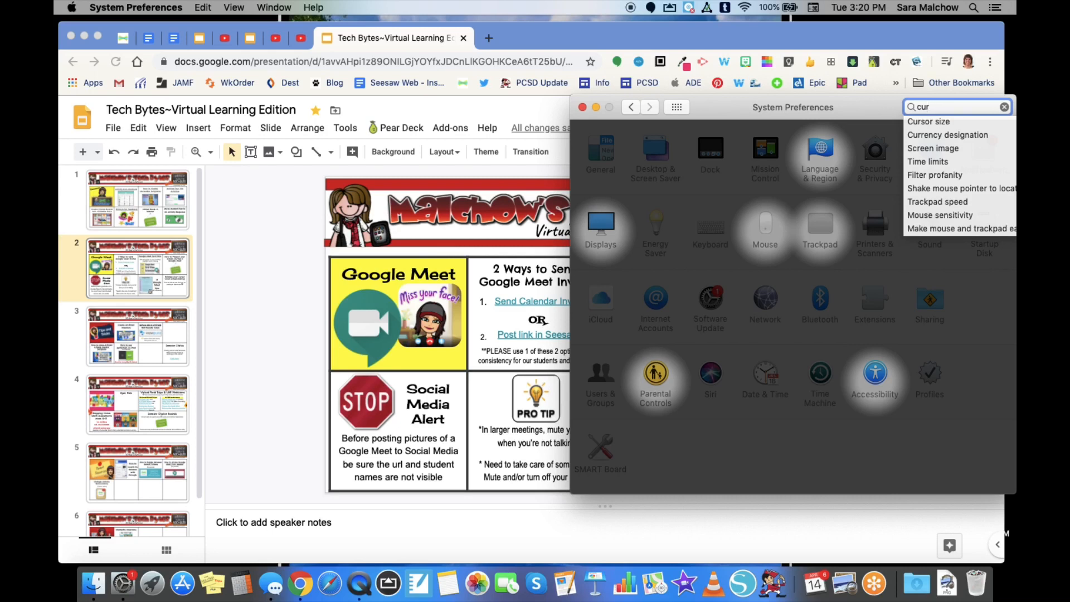
mouse_move(967, 122)
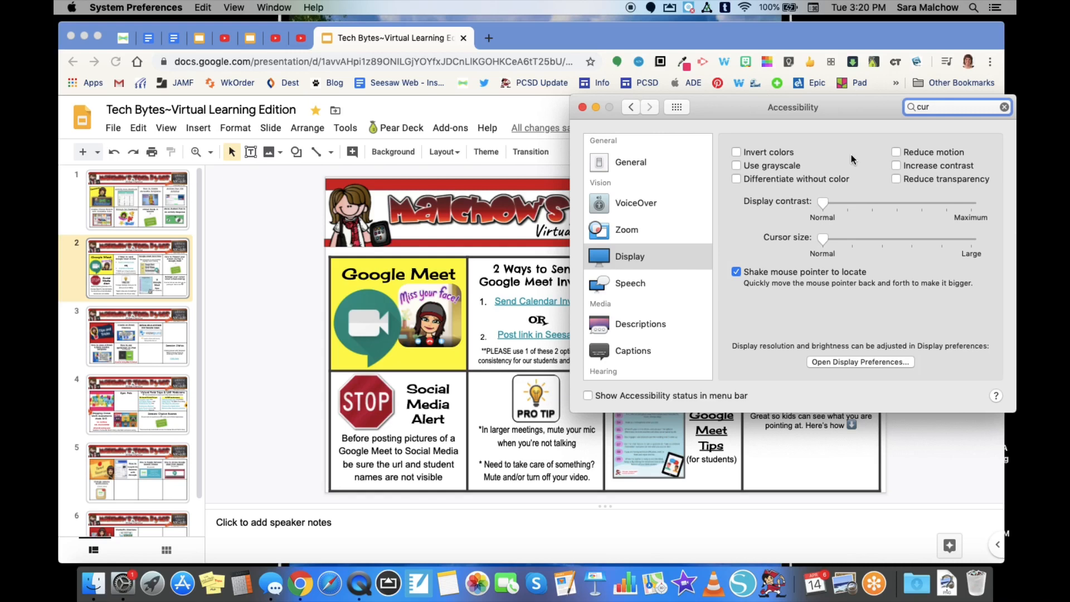
mouse_move(775, 249)
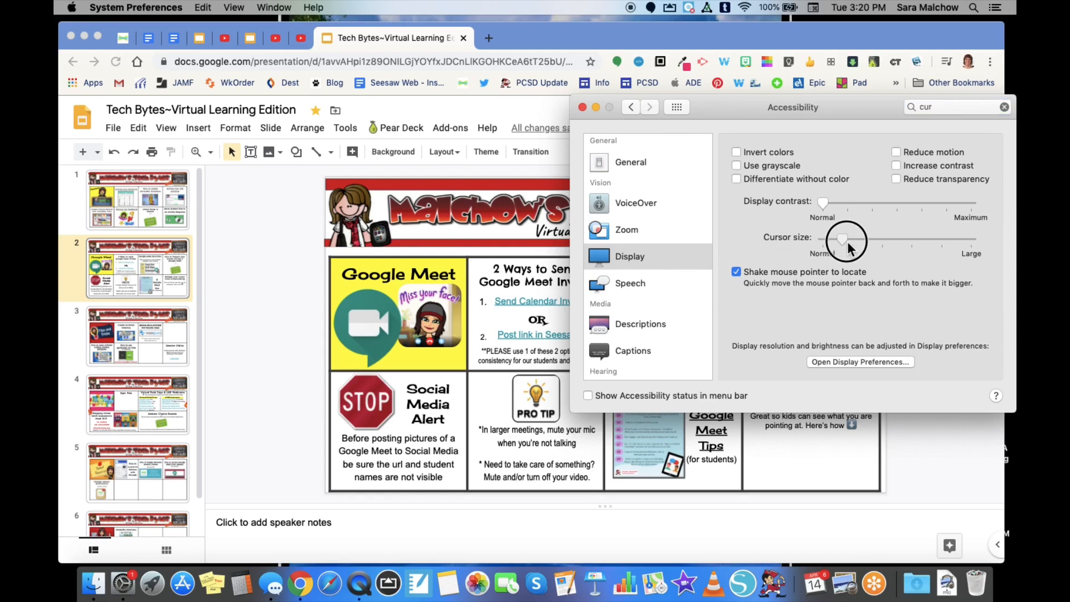
Set the Accessibility Display cursor size slider to Large
left_click_drag(844, 239, 968, 239)
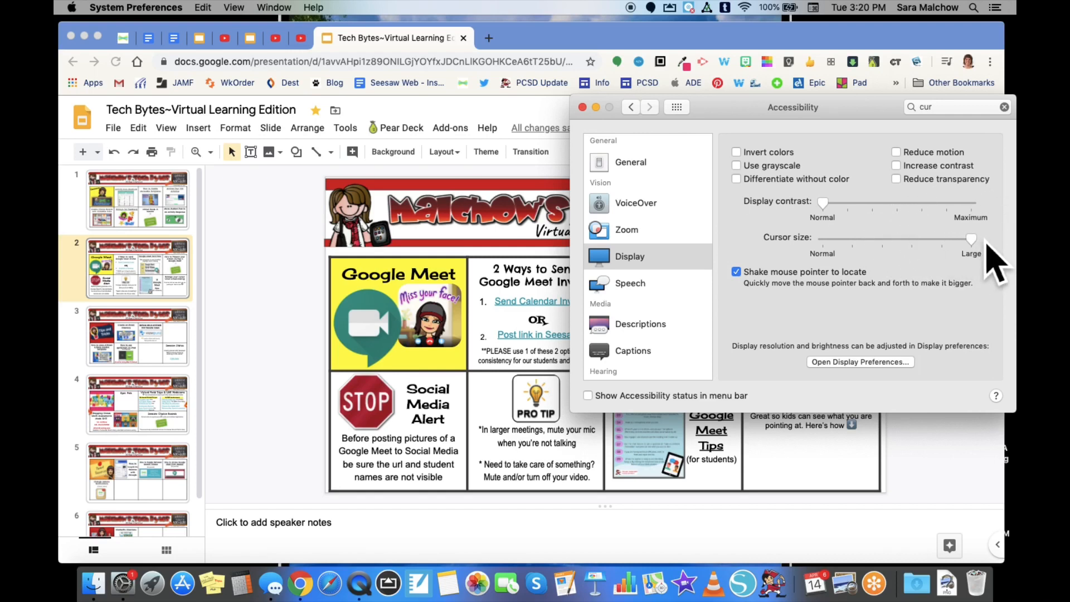
mouse_move(606, 144)
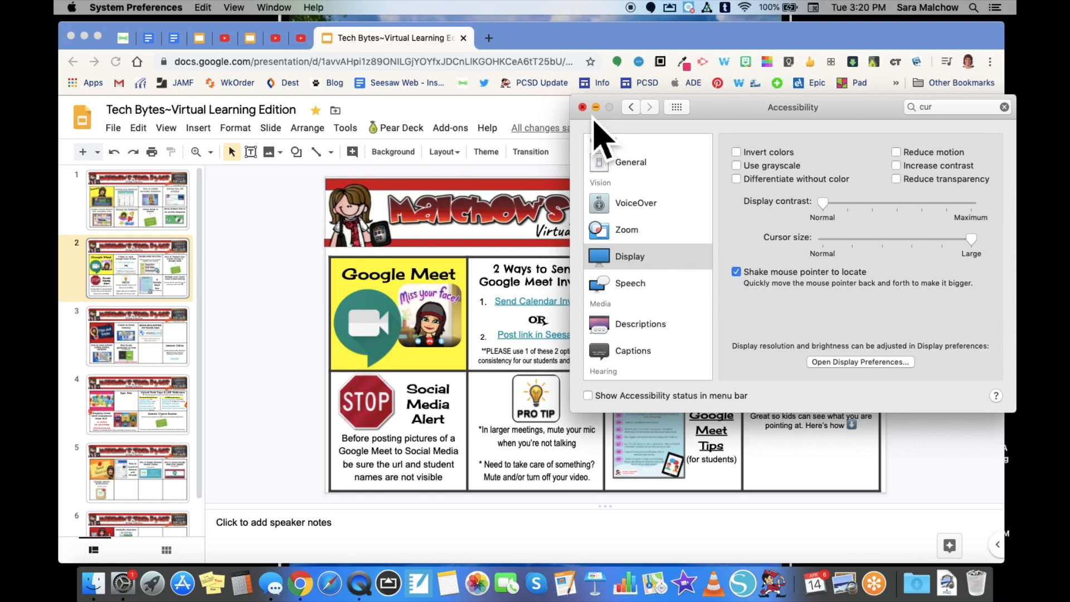
Close System Preferences, returning to the Tech Bytes slide with the enlarged cursor
left_click(582, 107)
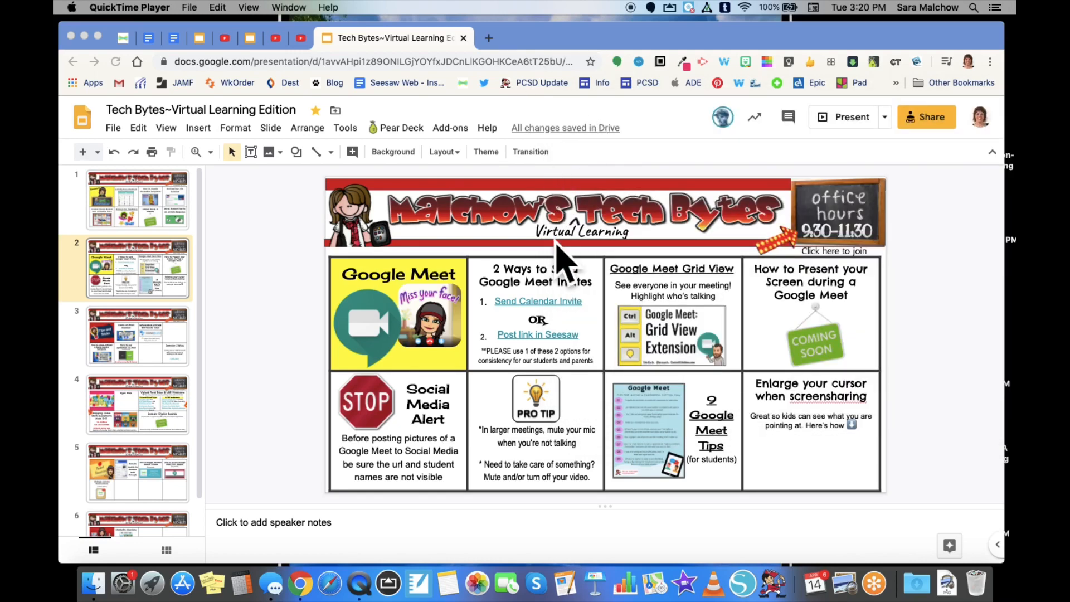
mouse_move(655, 376)
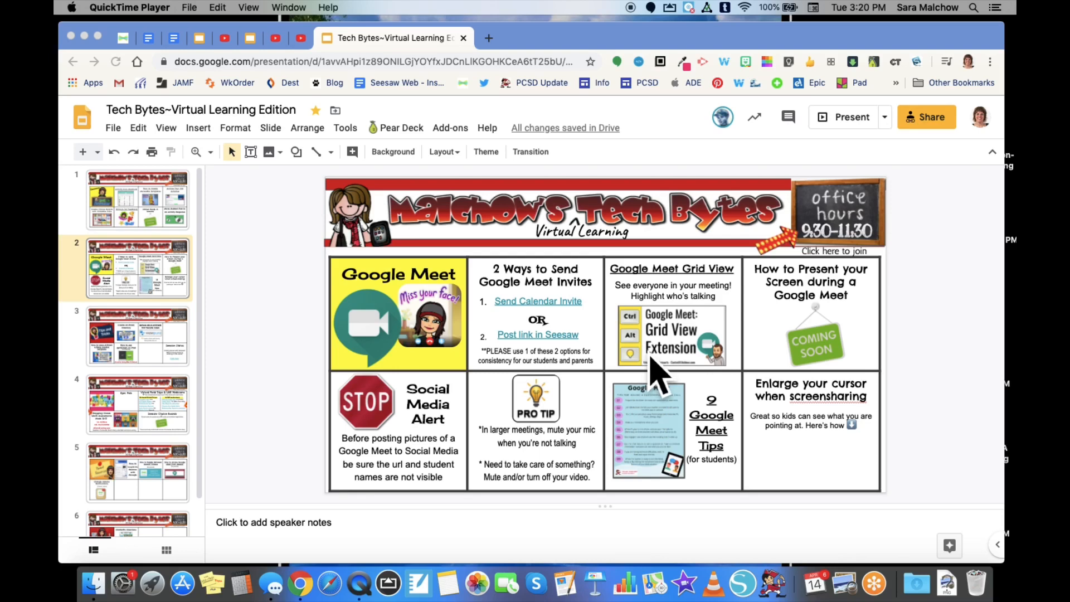
mouse_move(662, 440)
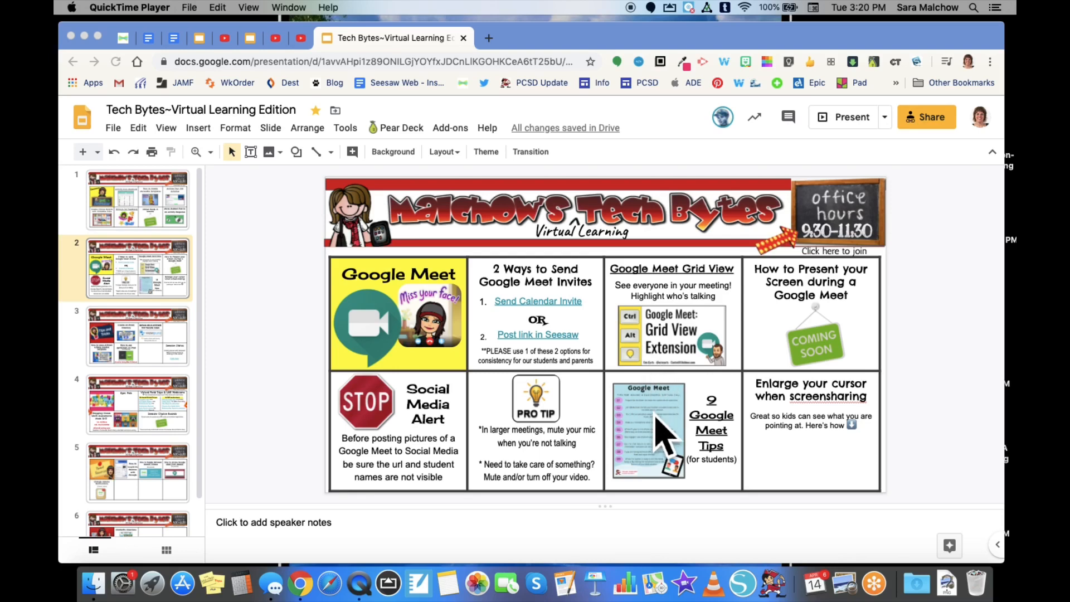
mouse_move(813, 464)
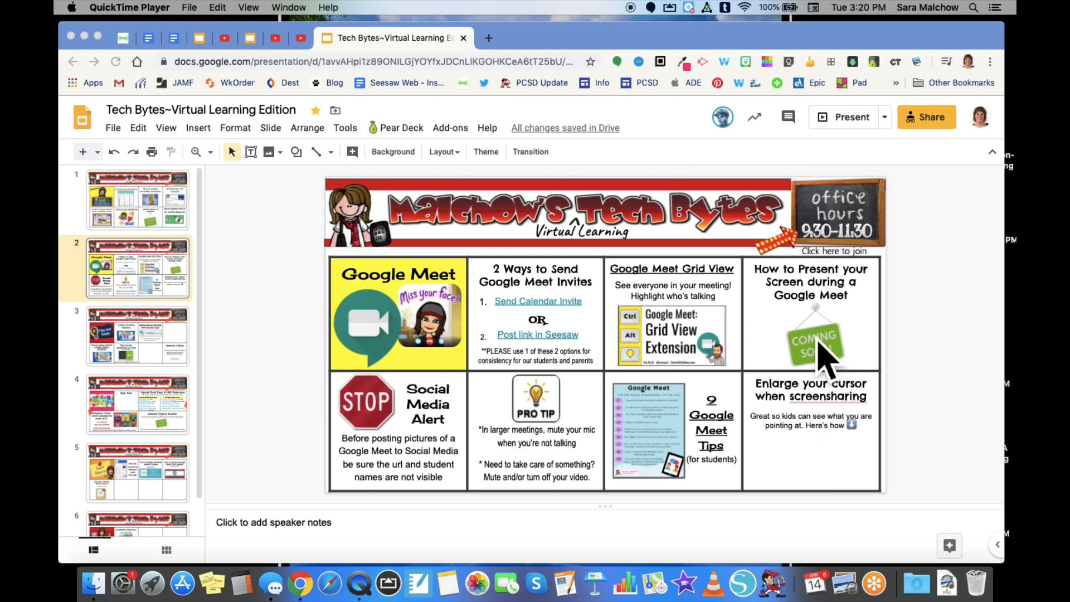
mouse_move(427, 478)
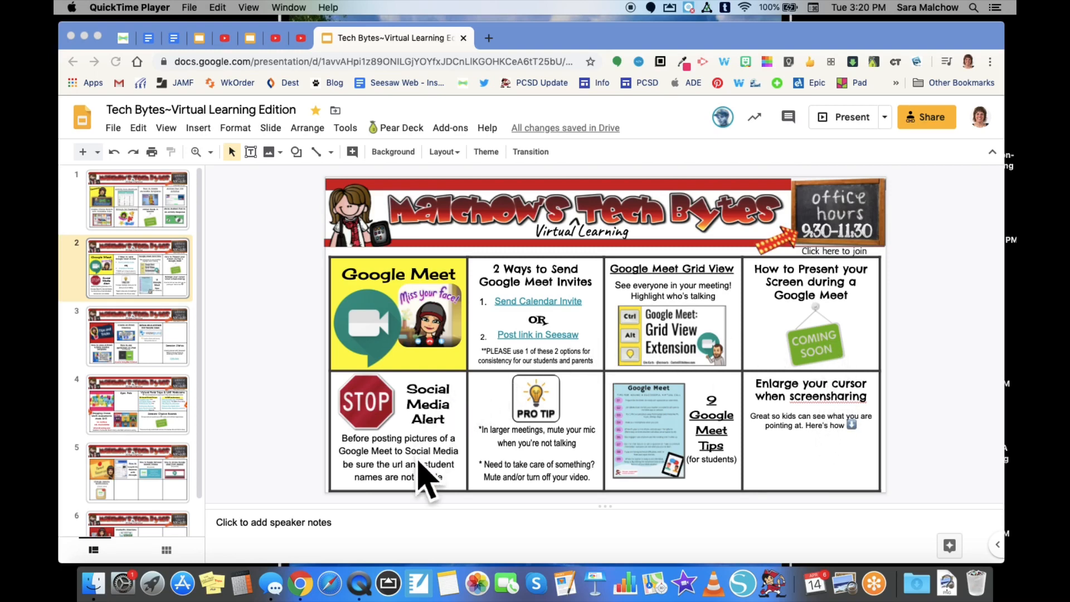